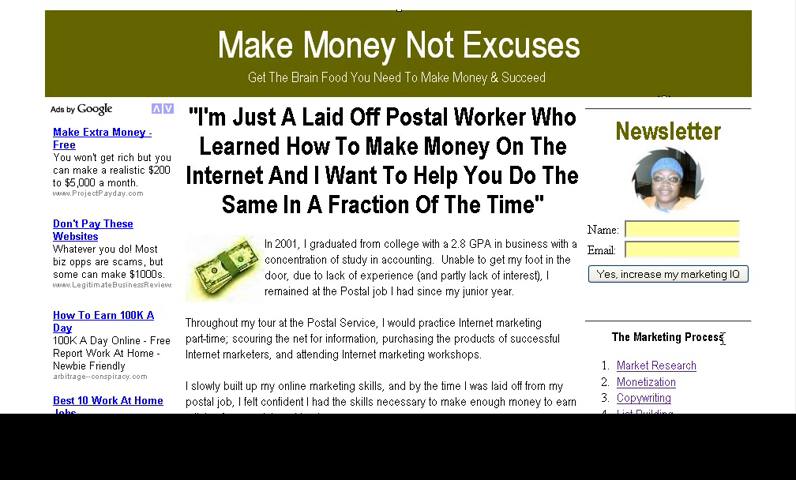
Scroll down the Make Money Not Excuses Contact Me page to show its Name, Email and Comments form
scroll("down", 3)
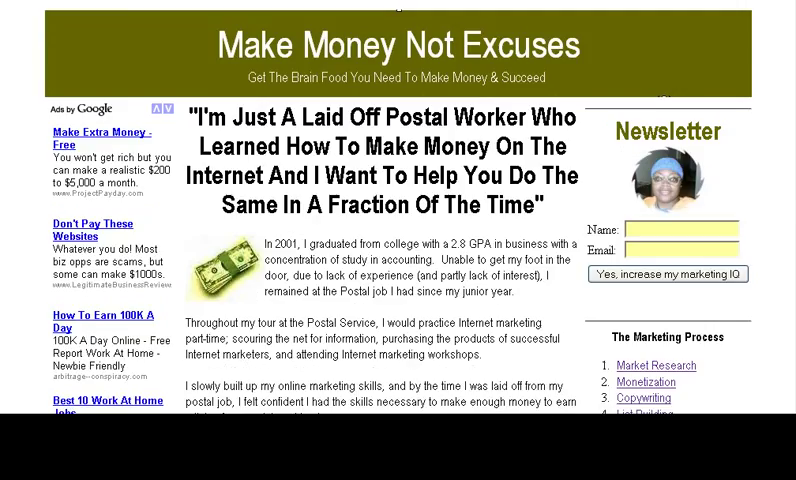
scroll("down", 3)
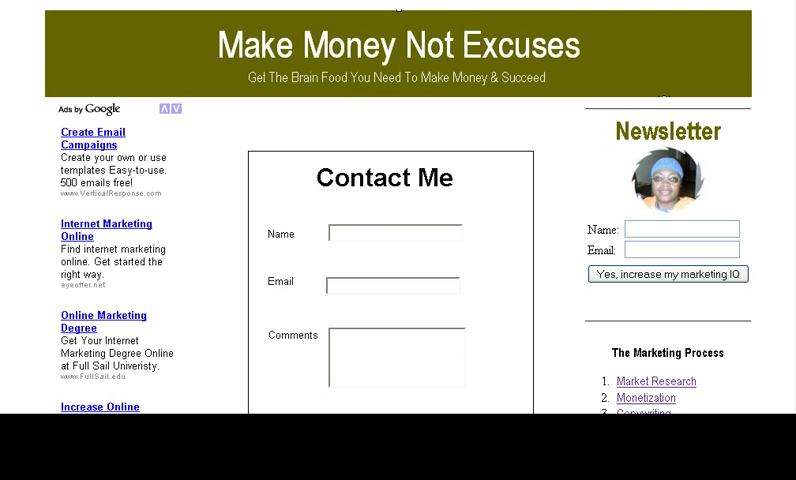
scroll("down", 3)
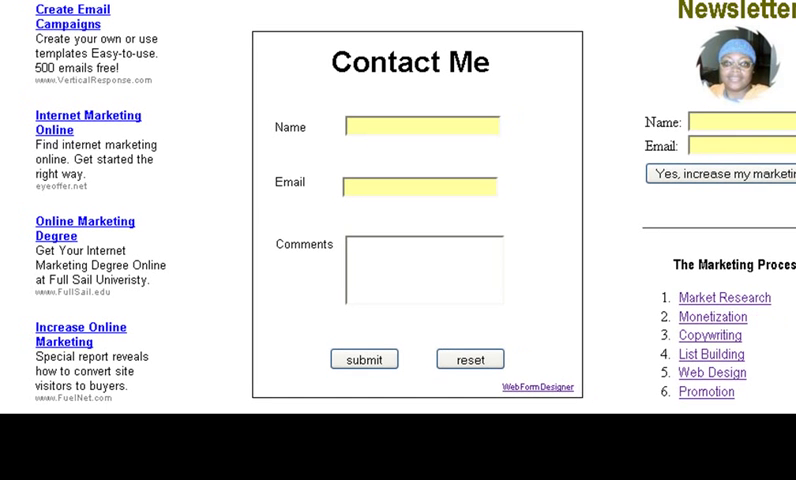
scroll("down", 3)
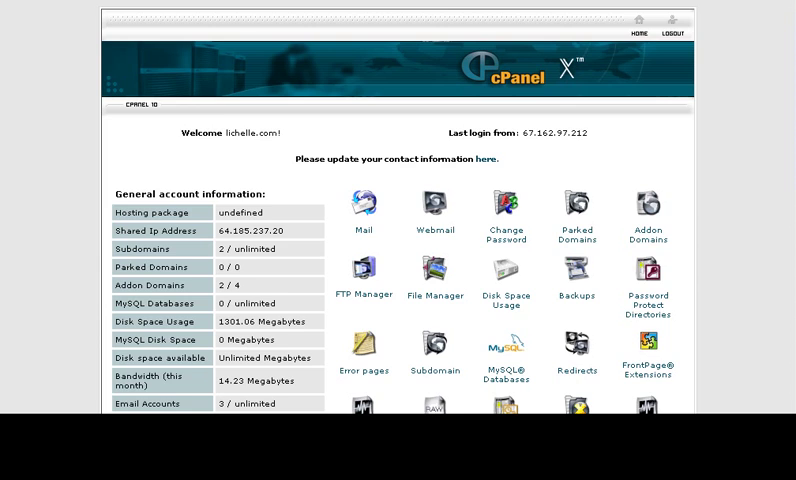
Scroll the cPanel home page down to Fantastico De Luxe and launch it
scroll("down", 3)
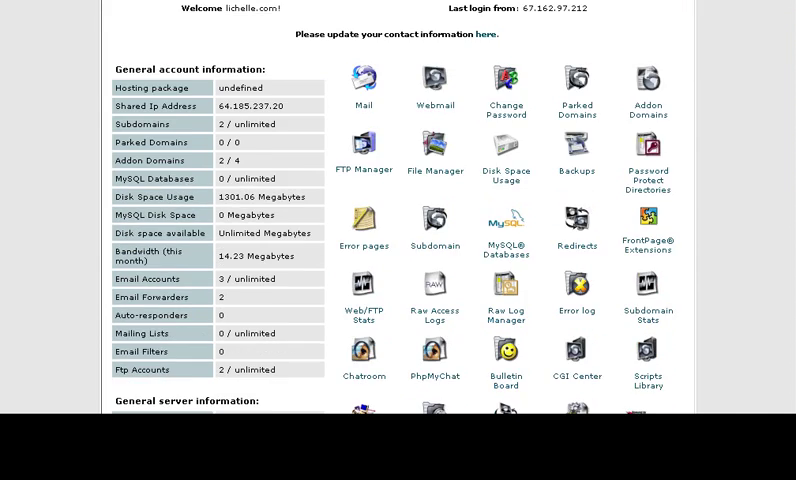
scroll("down", 3)
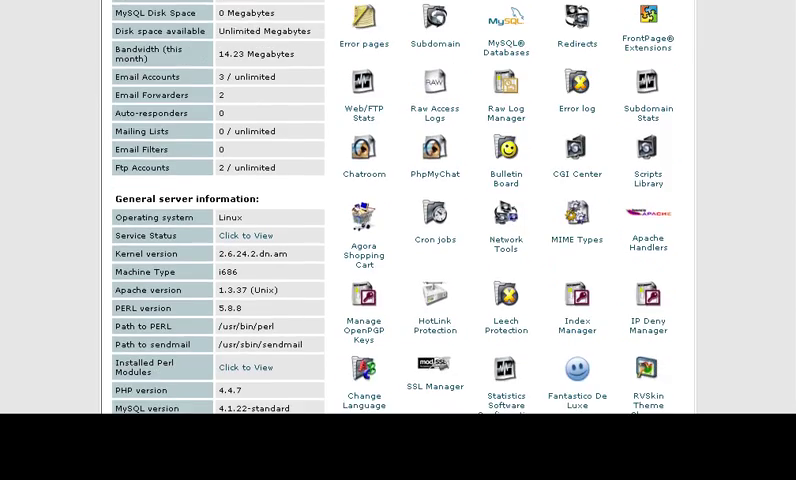
left_click(577, 370)
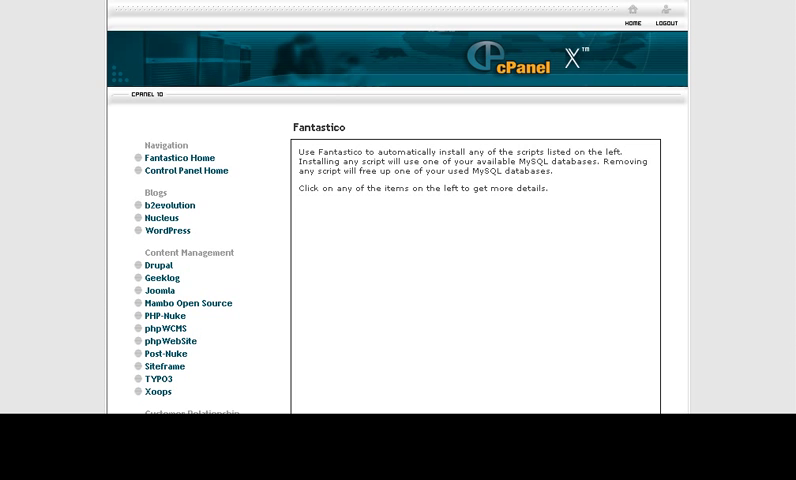
Browse Fantastico's script list and choose phpFormGenerator under Other Scripts
scroll("down", 3)
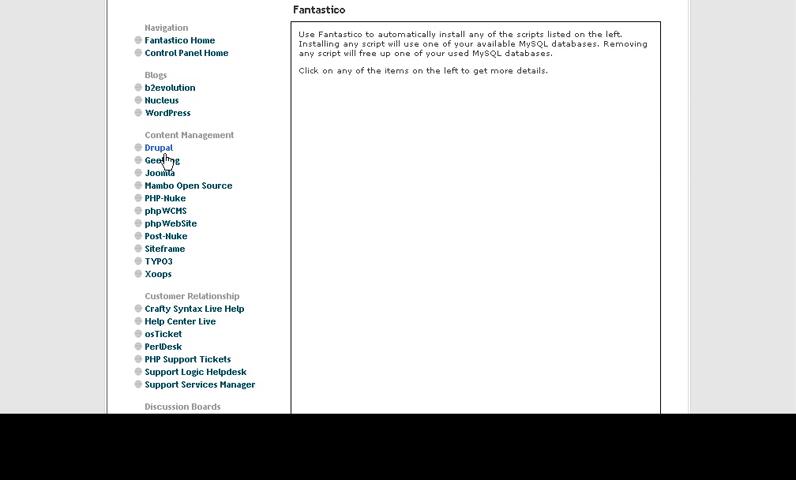
mouse_move(172, 388)
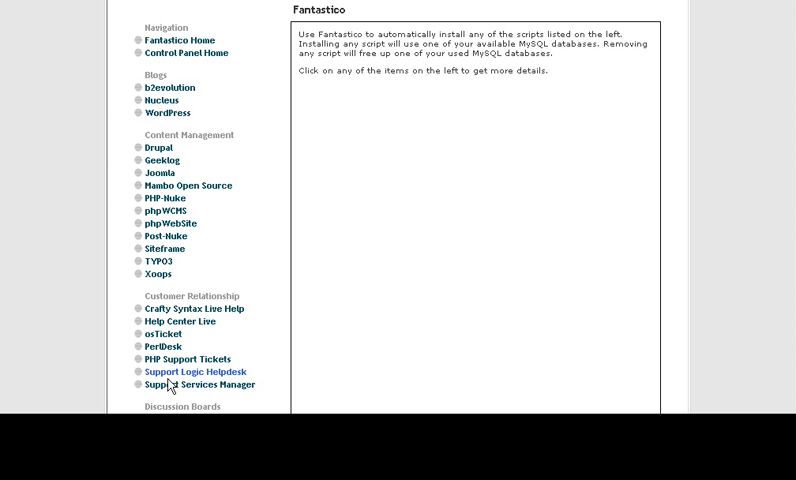
scroll("down", 3)
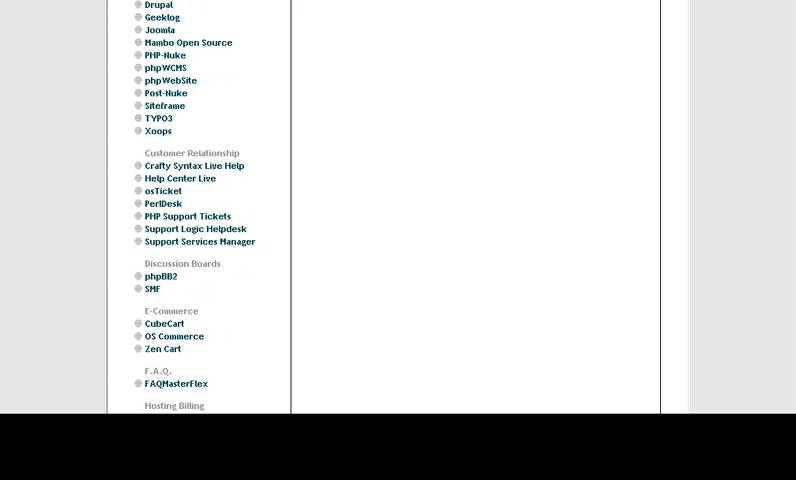
scroll("down", 3)
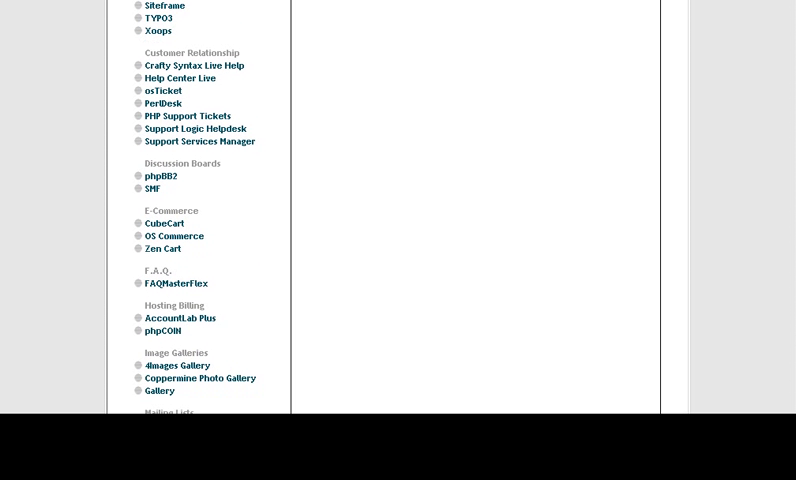
scroll("down", 3)
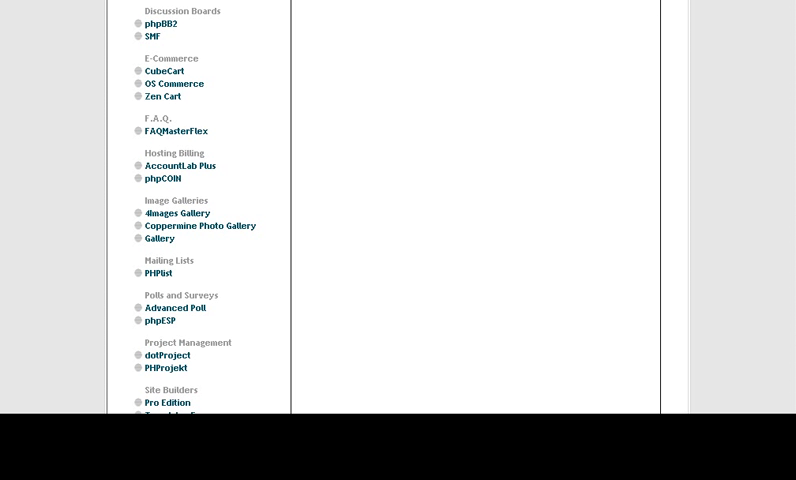
scroll("down", 3)
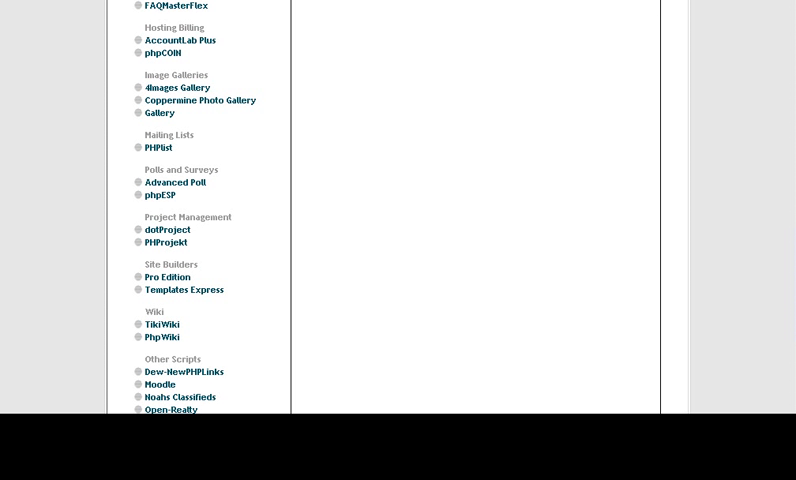
scroll("down", 3)
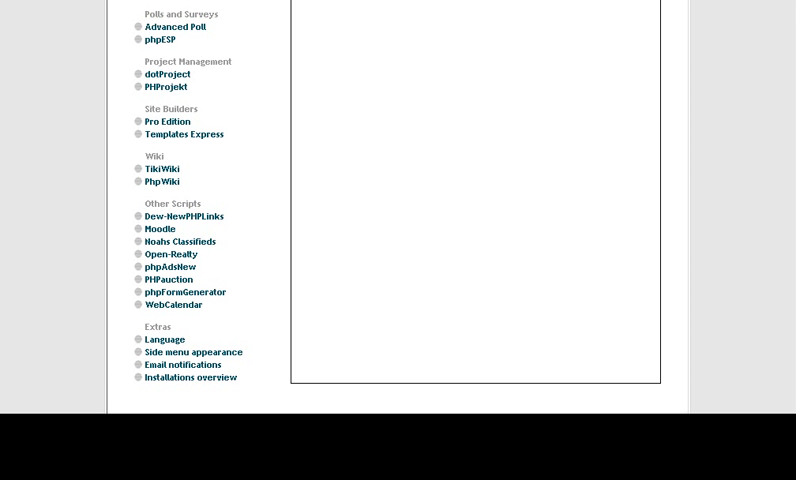
mouse_move(185, 293)
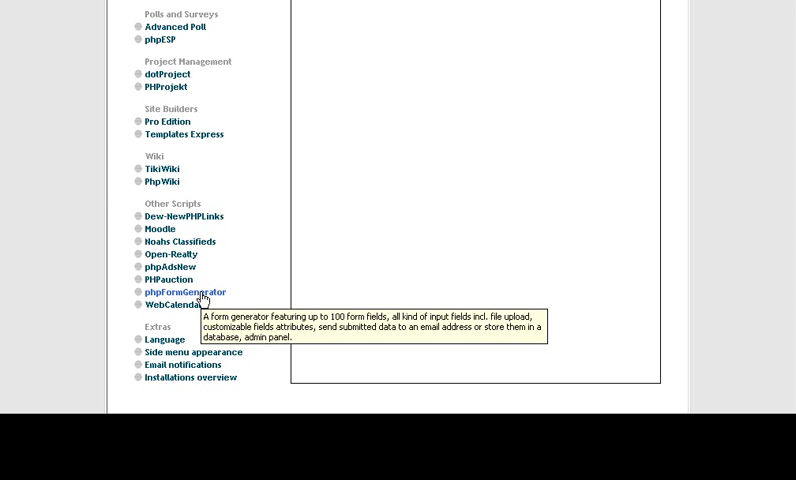
scroll("up", 3)
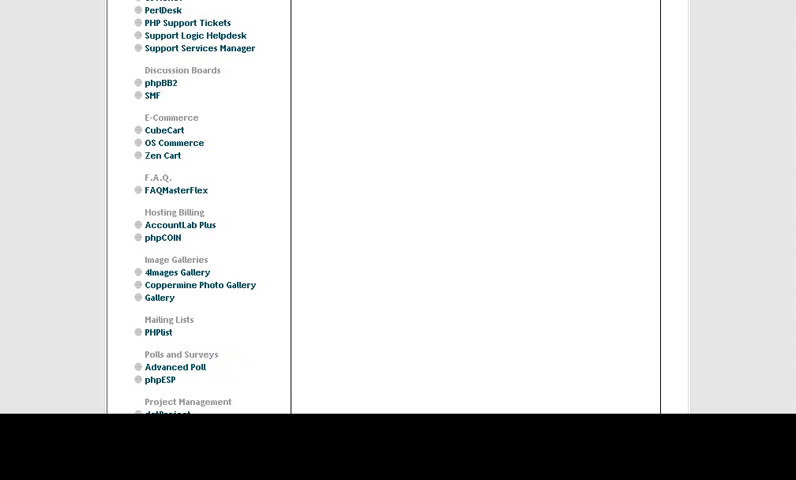
scroll("down", 3)
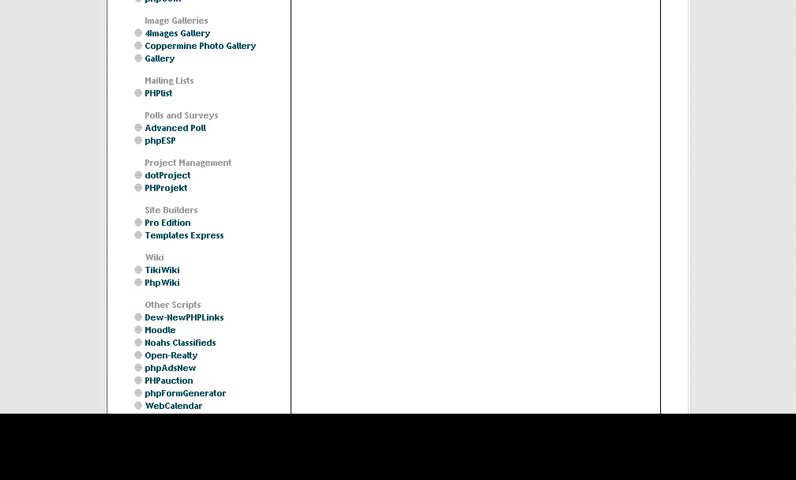
scroll("down", 3)
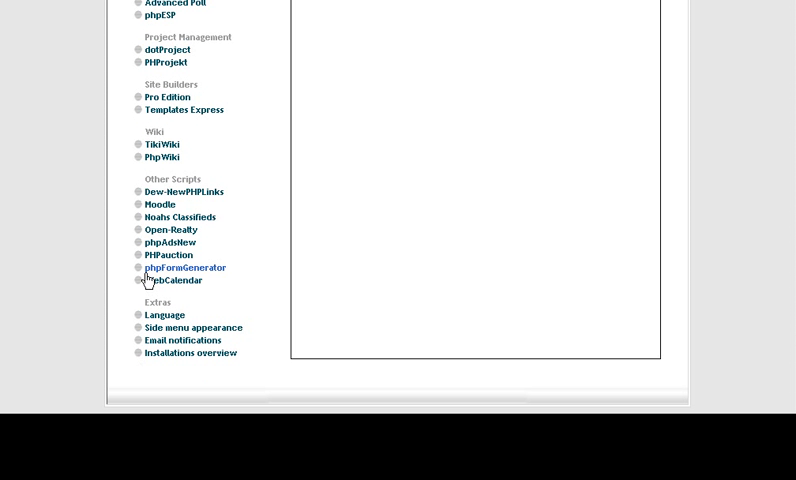
mouse_move(228, 285)
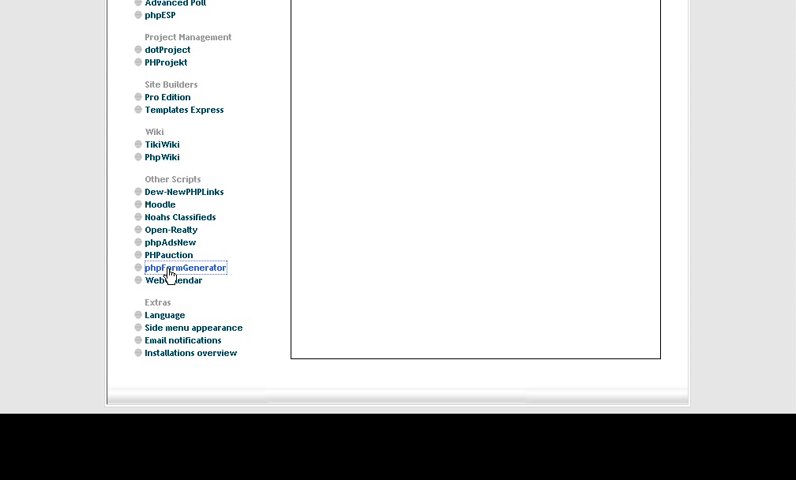
left_click(184, 267)
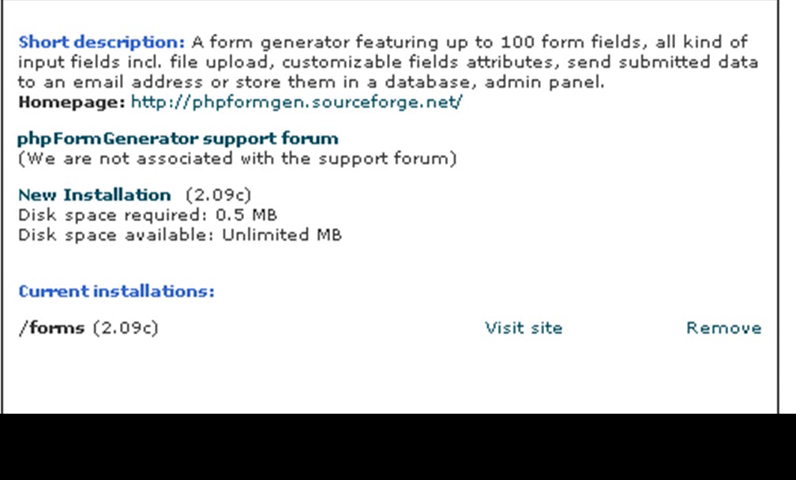
mouse_move(70, 210)
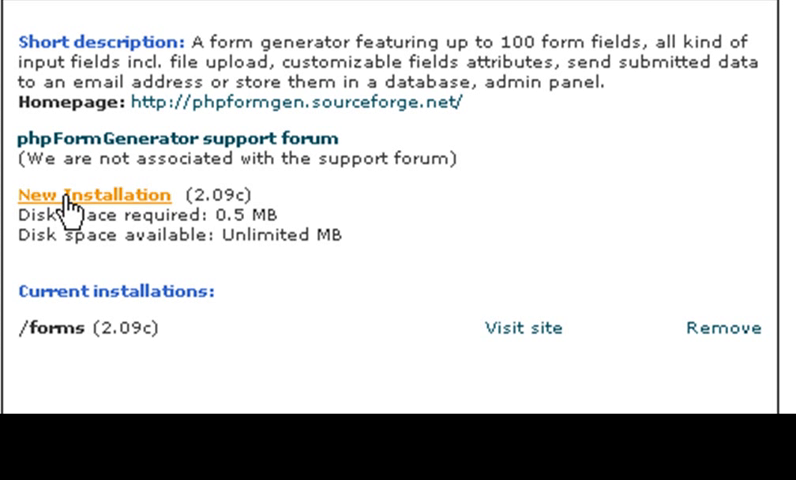
Start a New Installation of phpFormGenerator
left_click(99, 194)
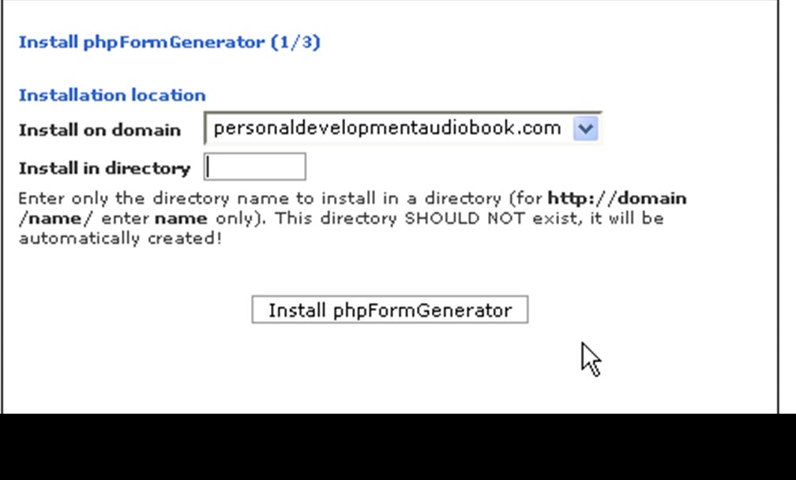
mouse_move(120, 172)
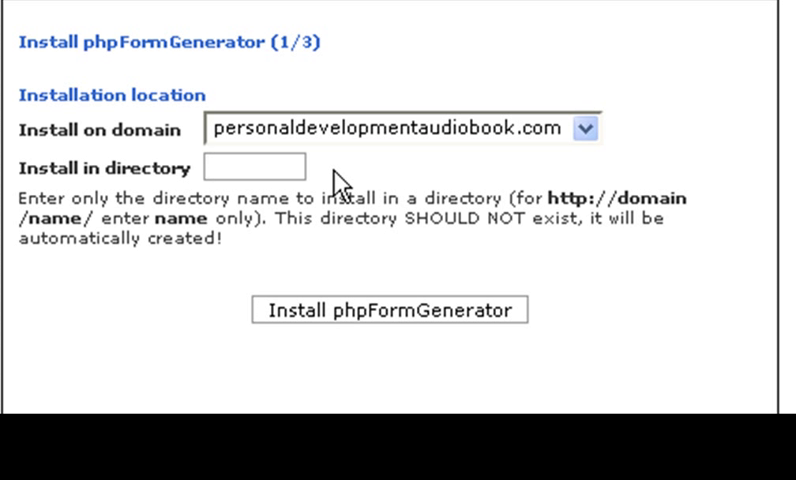
Enter 'form' as the install directory on personaldevelopmentaudiobook.com
type("for")
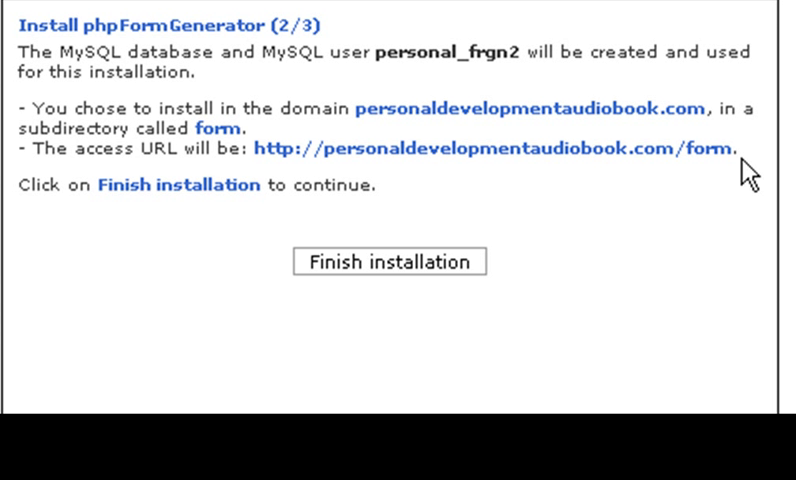
mouse_move(730, 150)
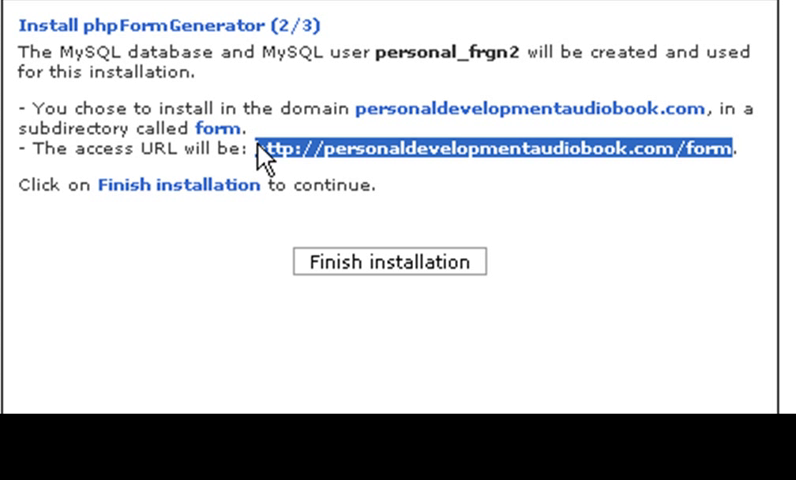
Copy the phpFormGenerator access URL and finish the installation
right_click(350, 157)
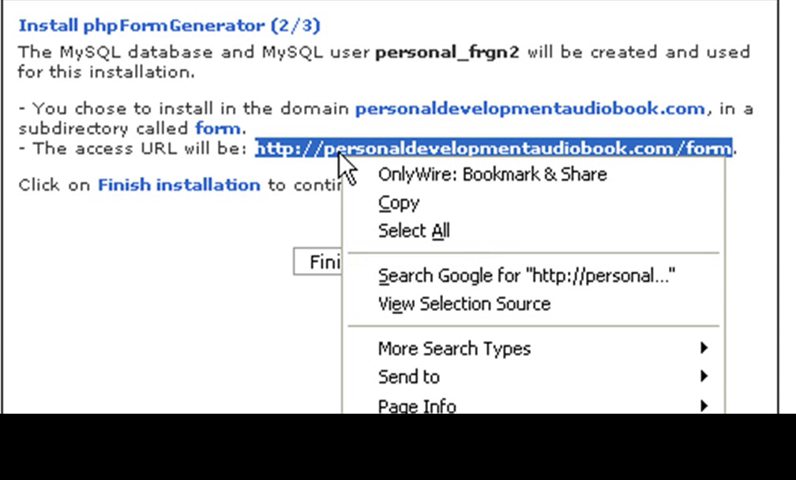
mouse_move(397, 205)
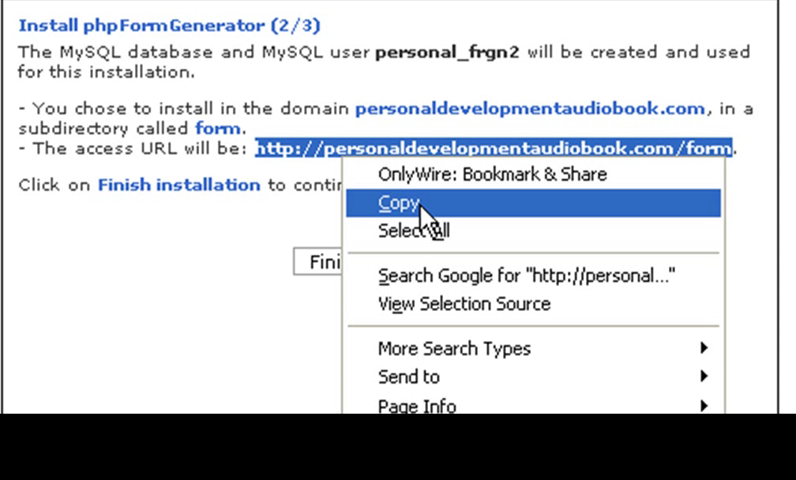
left_click(388, 204)
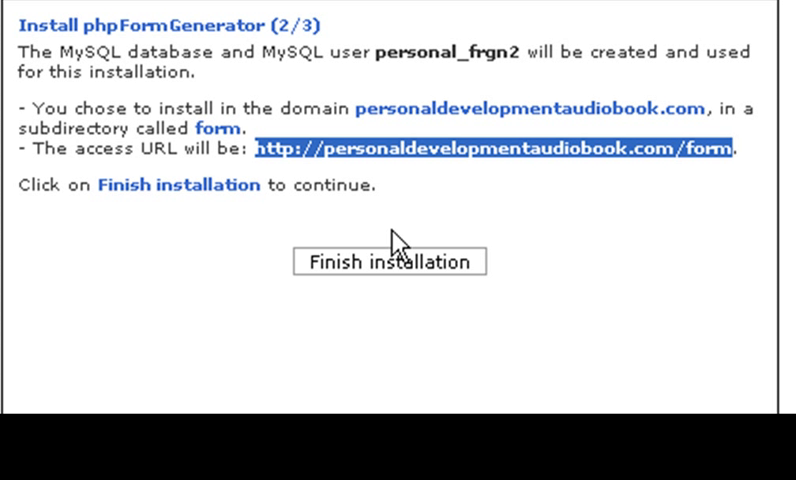
mouse_move(390, 155)
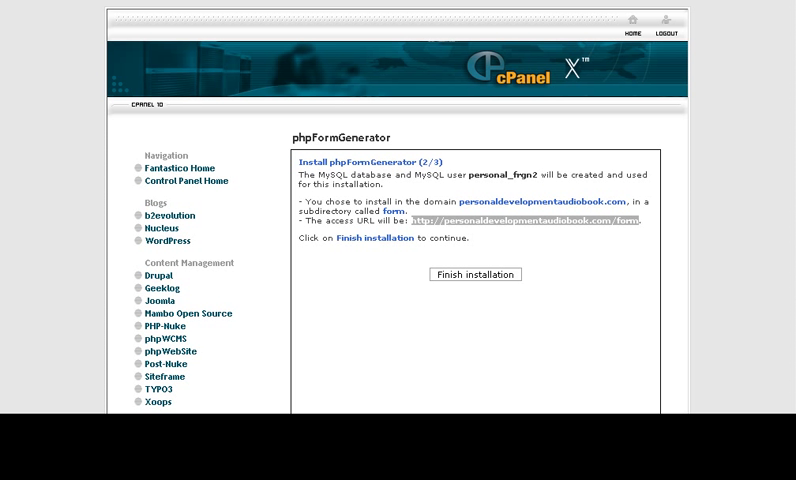
left_click(475, 274)
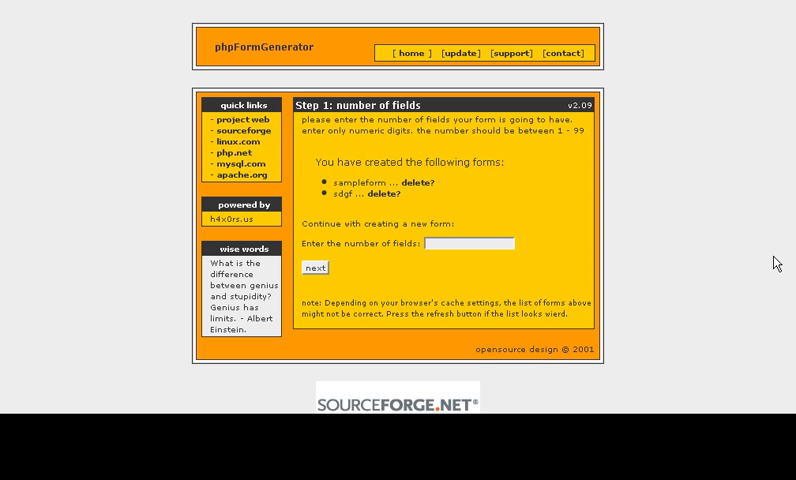
mouse_move(445, 263)
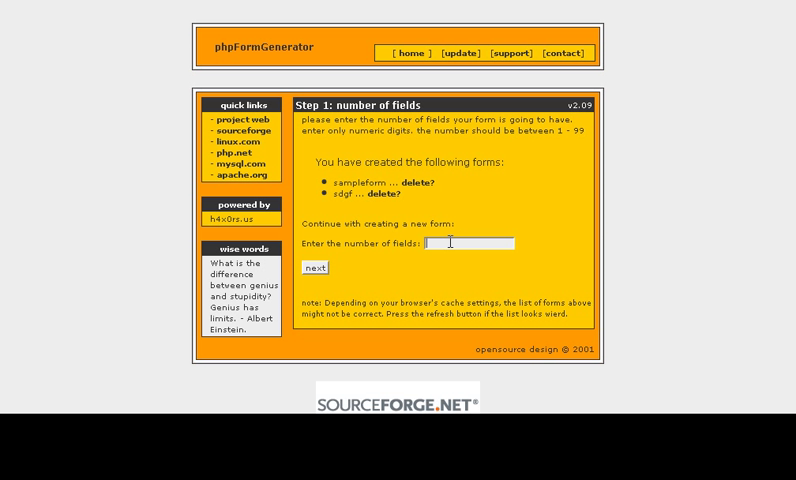
mouse_move(571, 264)
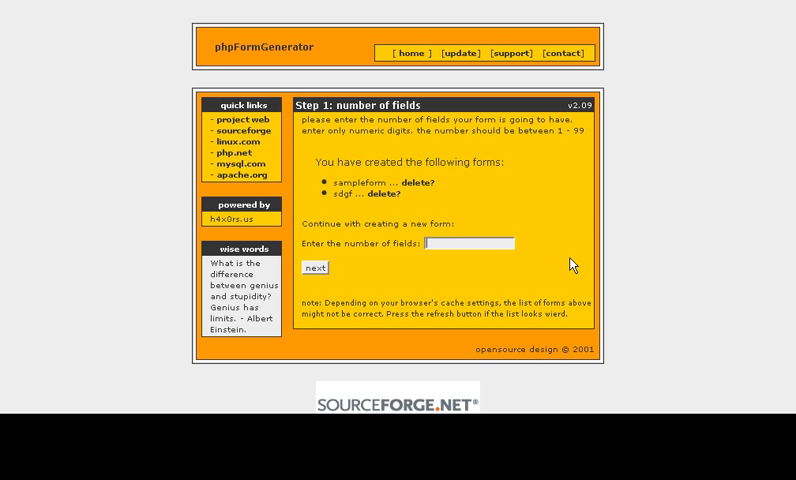
Enter 3 as the number of form fields and submit it
type("3")
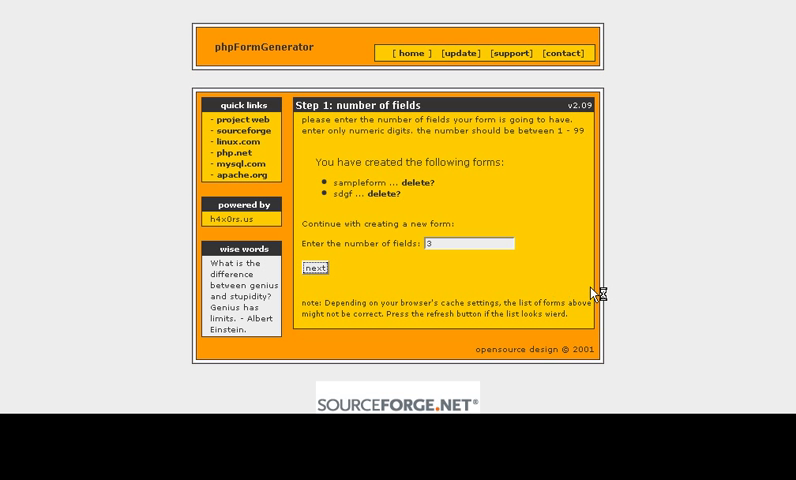
left_click(314, 267)
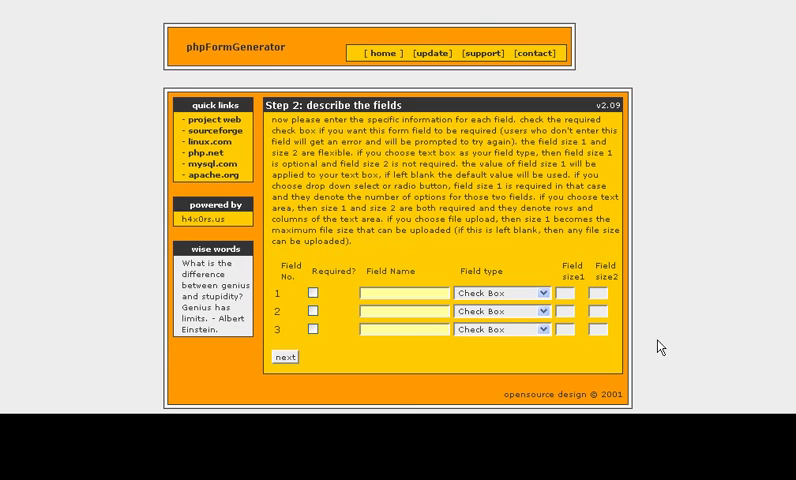